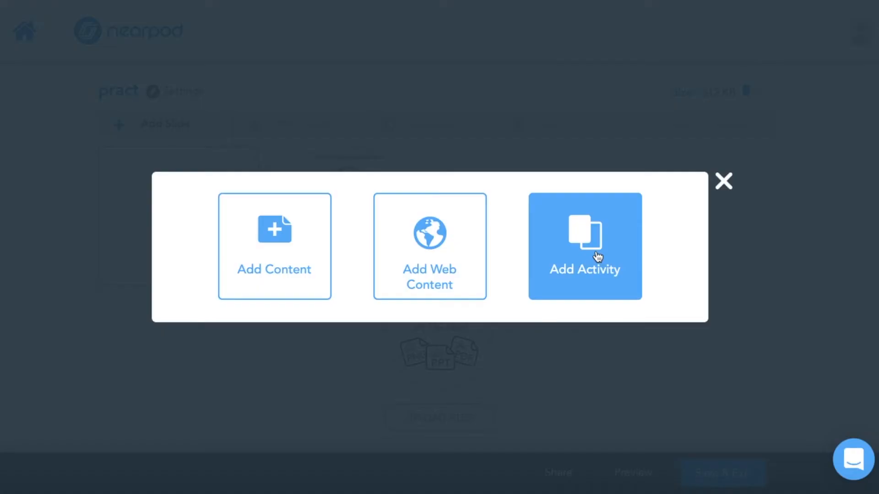
# Add a Fill in the Blanks activity slide and begin typing 'I can type in my text or I can copy/'.
pyautogui.click(585, 247)
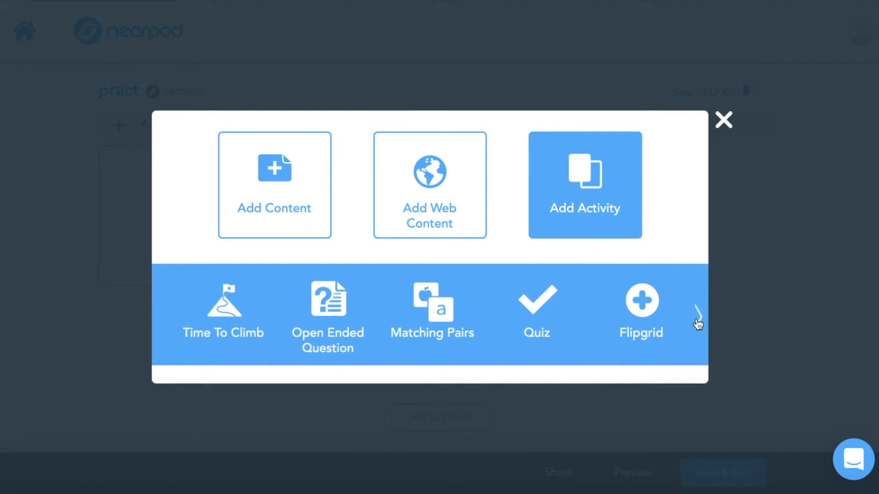
pyautogui.click(698, 315)
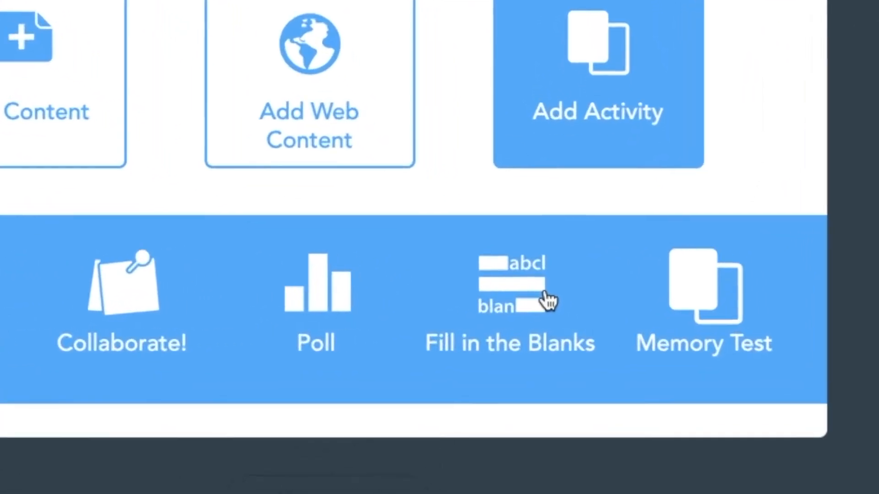
pyautogui.click(509, 302)
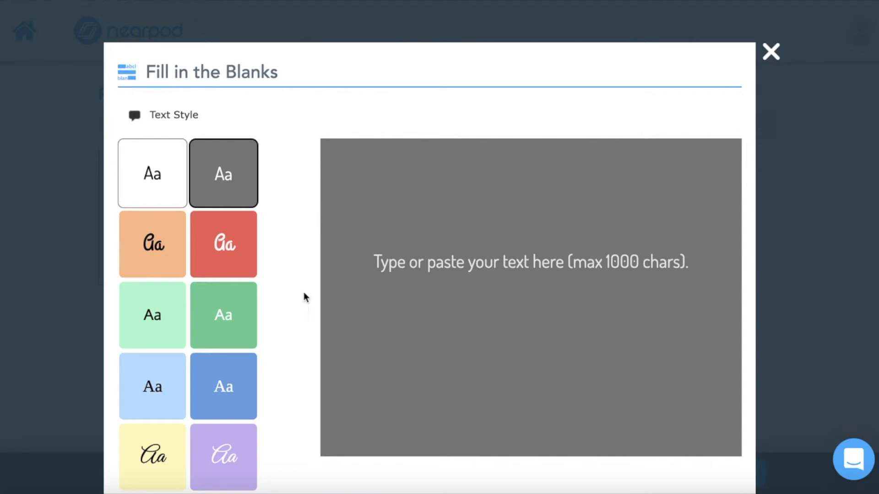
pyautogui.moveTo(223, 192)
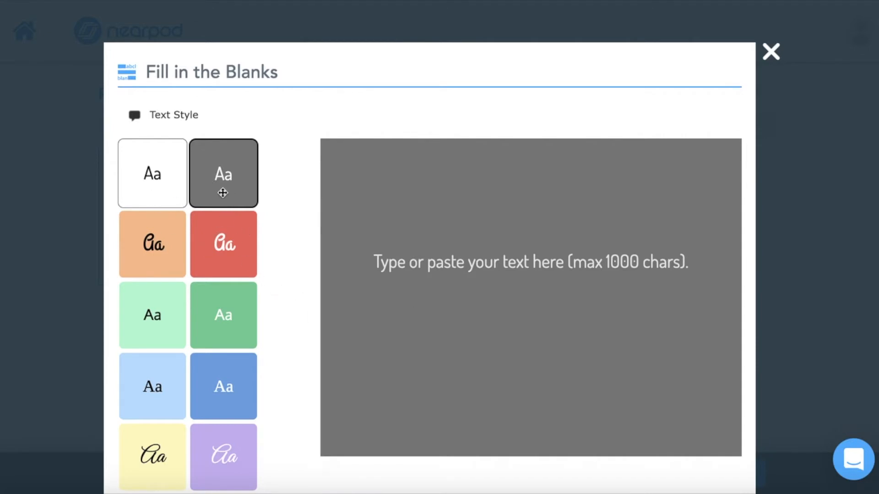
pyautogui.write('I can type in my text or I can copy/')
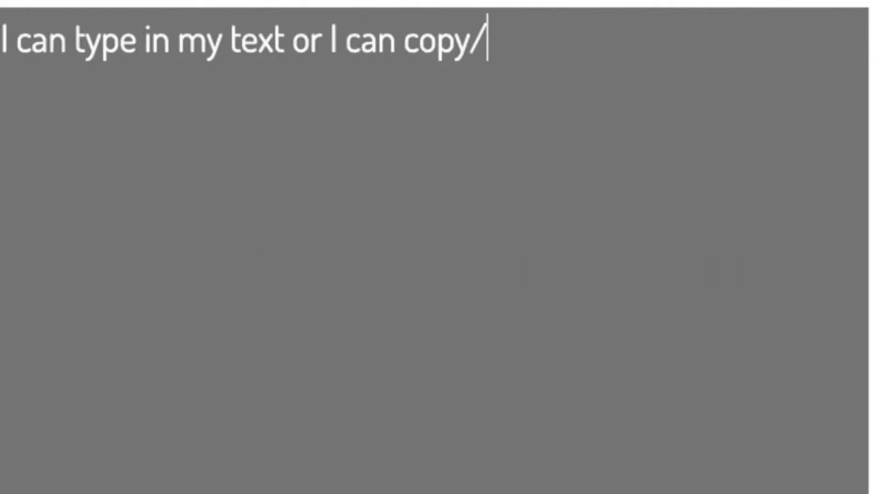
# Continue the passage with 'paste from a document I already have c'.
pyautogui.write('paste from a document I already have created!')
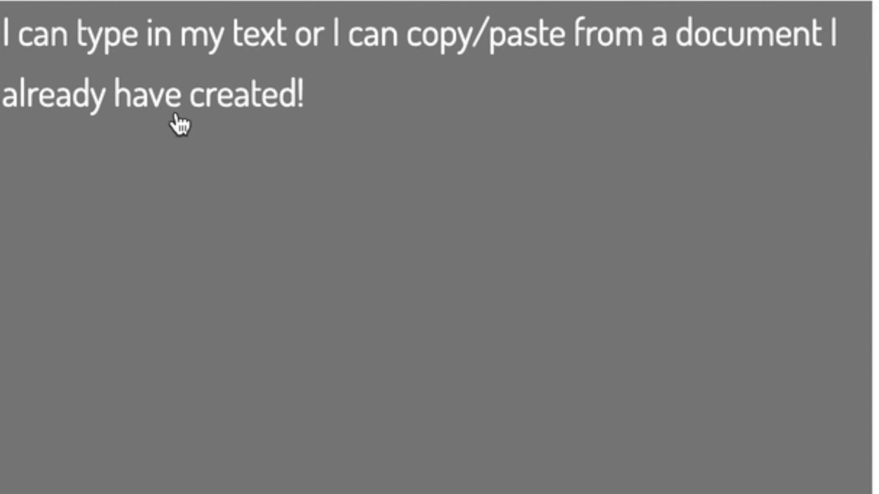
# Make 'created!' a blank word and finish the Fill in the Blanks slide.
pyautogui.doubleClick(257, 35)
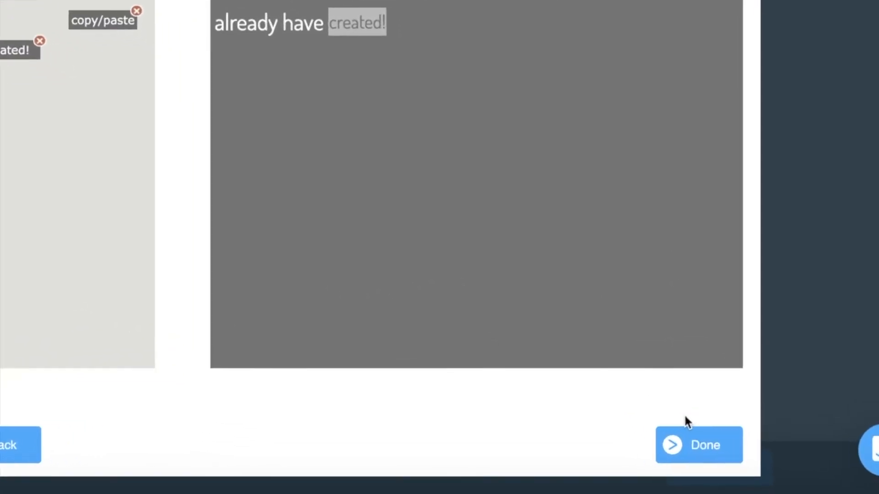
pyautogui.click(698, 445)
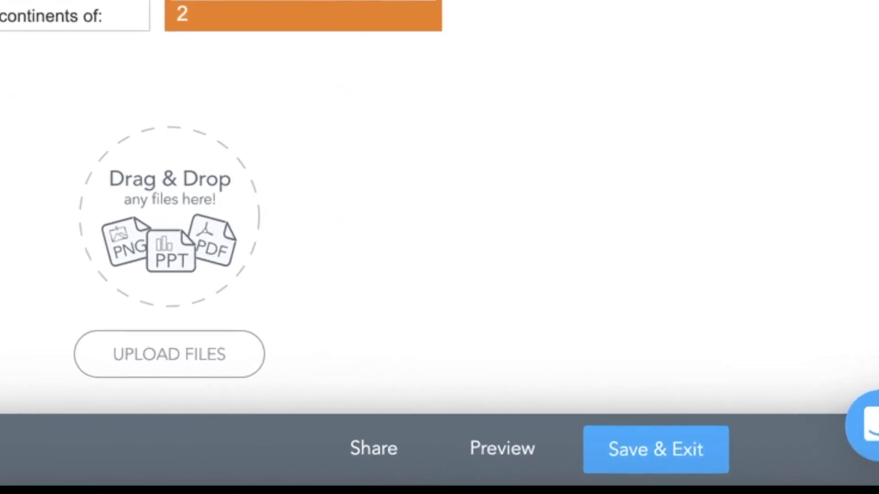
pyautogui.scroll(-3)
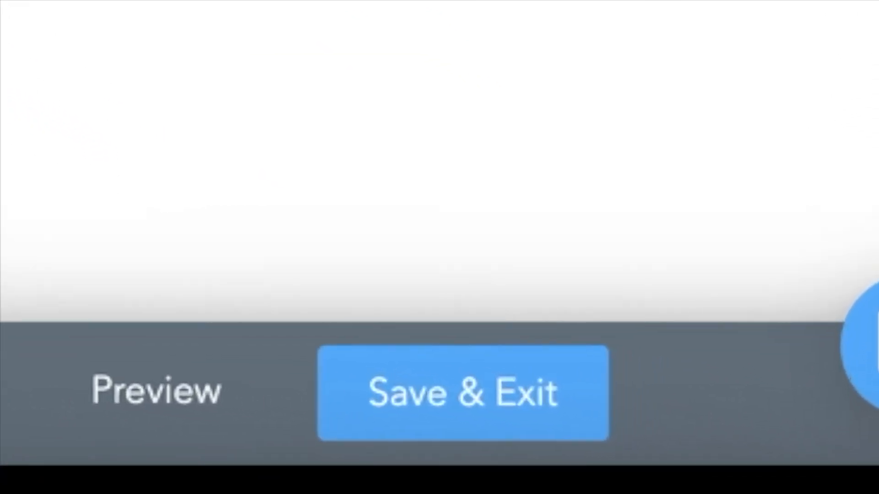